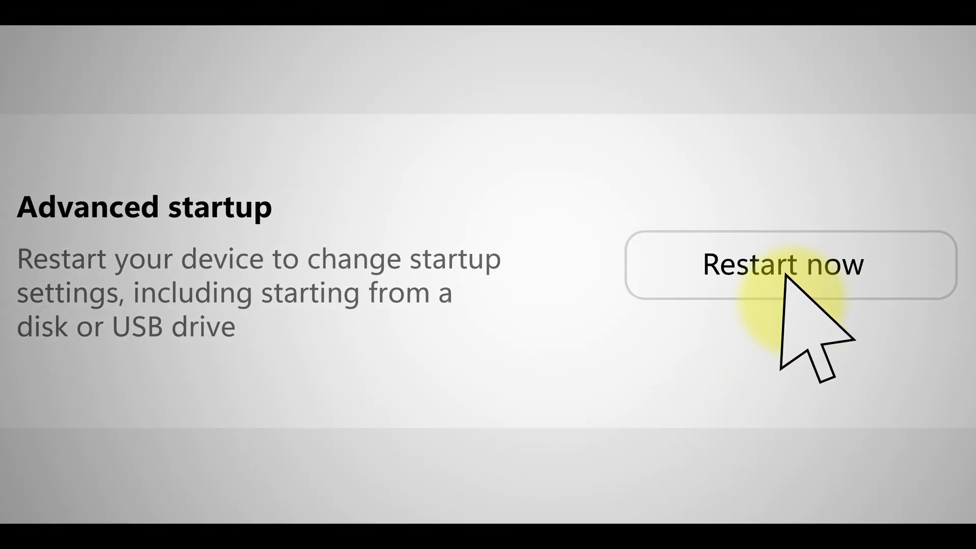
Restart now under Advanced startup to reach the recovery options.
{"action": "left_click", "coordinate": [785, 275]}
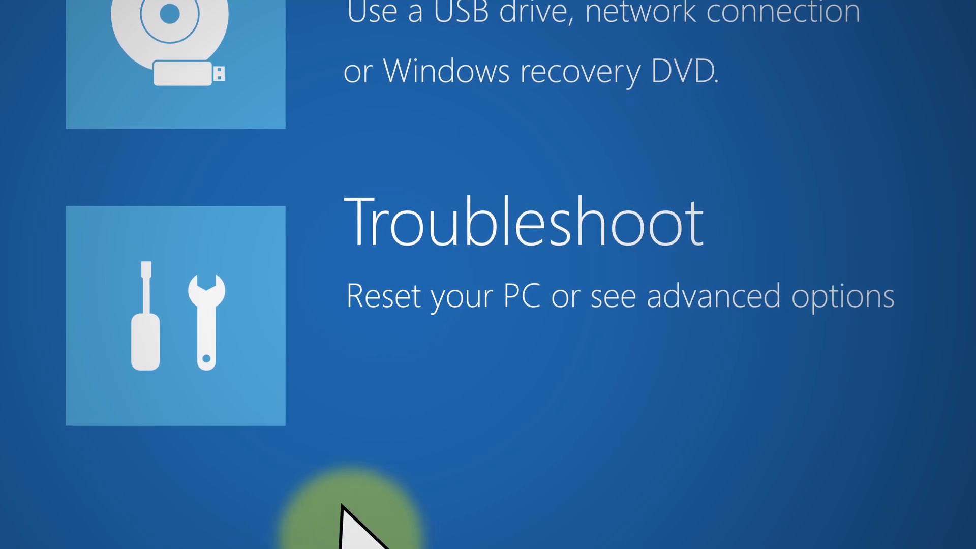
Go through Troubleshoot and Advanced options to UEFI Firmware Settings.
{"action": "left_click", "coordinate": [178, 321]}
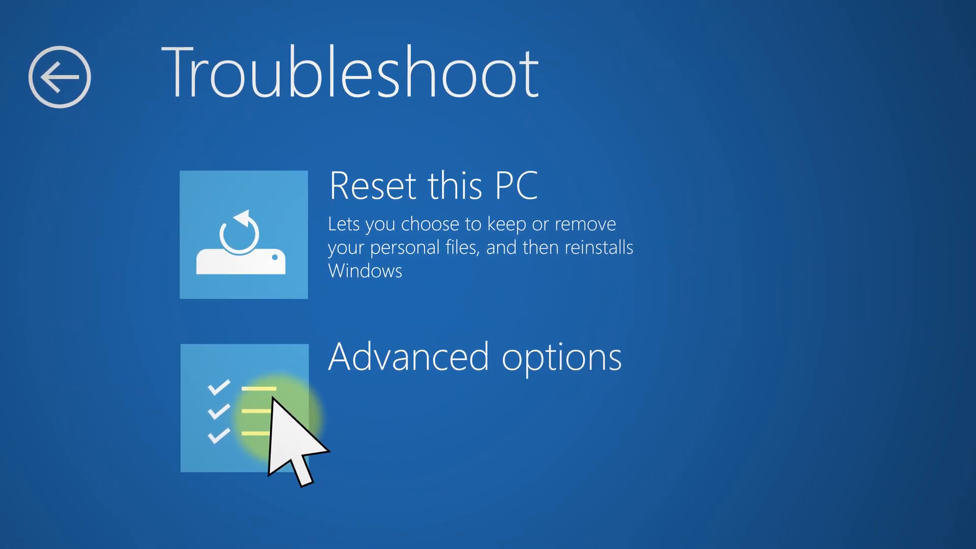
{"action": "left_click", "coordinate": [248, 414]}
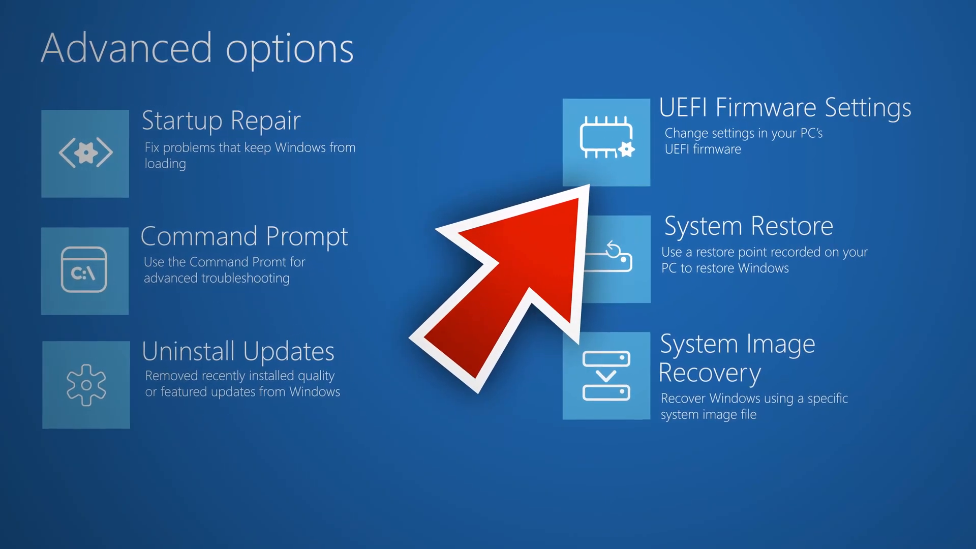
{"action": "left_click", "coordinate": [609, 145]}
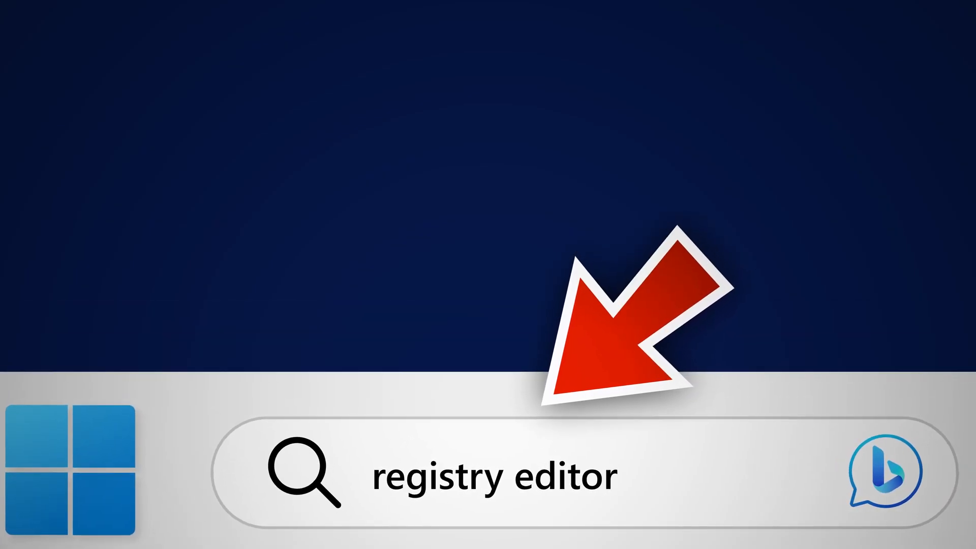
Launch Registry Editor from the 'registry editor' search results.
{"action": "left_click", "coordinate": [496, 476]}
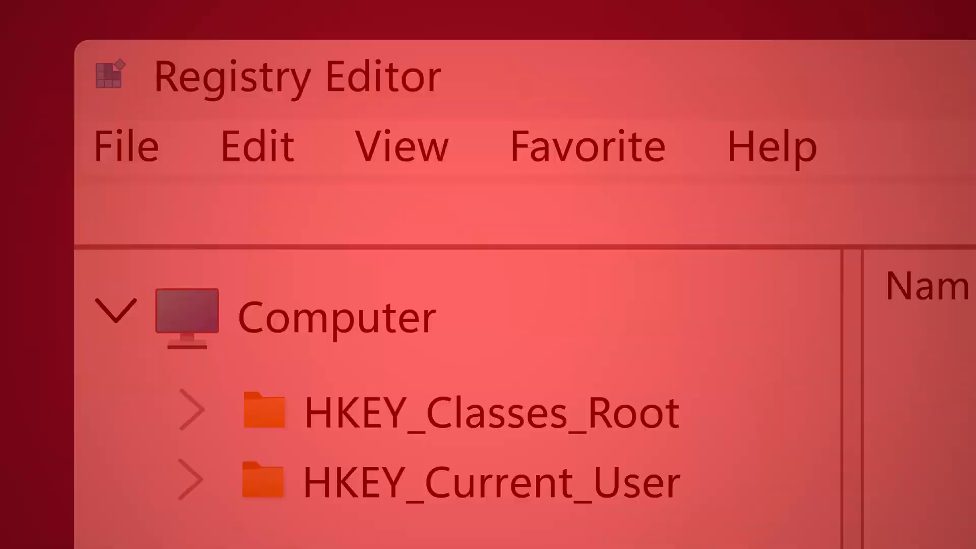
Expand the registry tree toward the Intel key.
{"action": "left_click", "coordinate": [129, 153]}
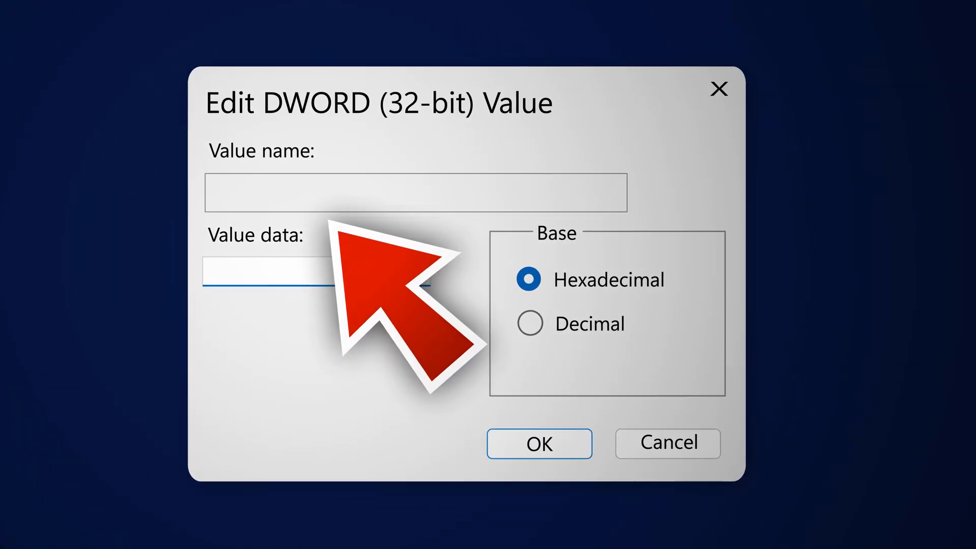
Type 'DedicatedSegm' as the start of the DedicatedSegmentSize value name.
{"action": "type", "text": "DedicatedSegm"}
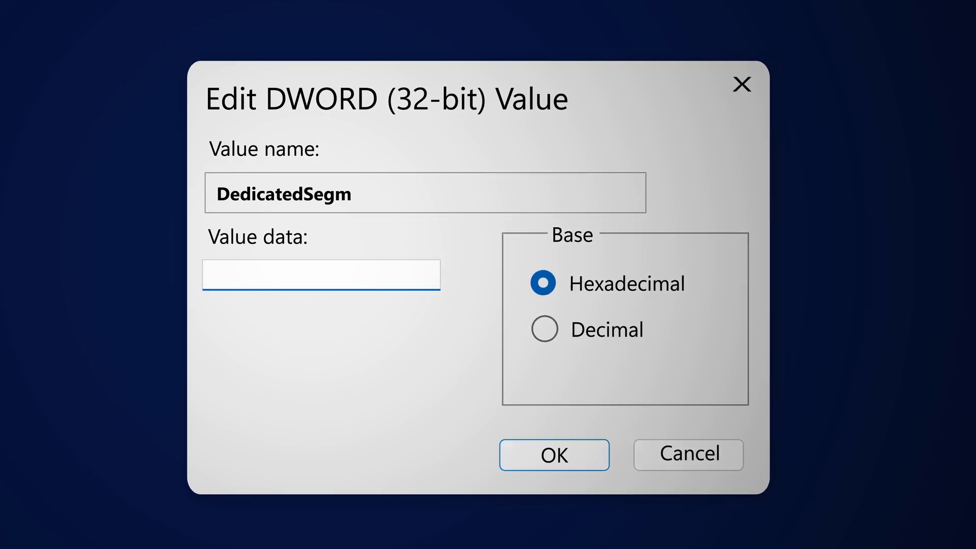